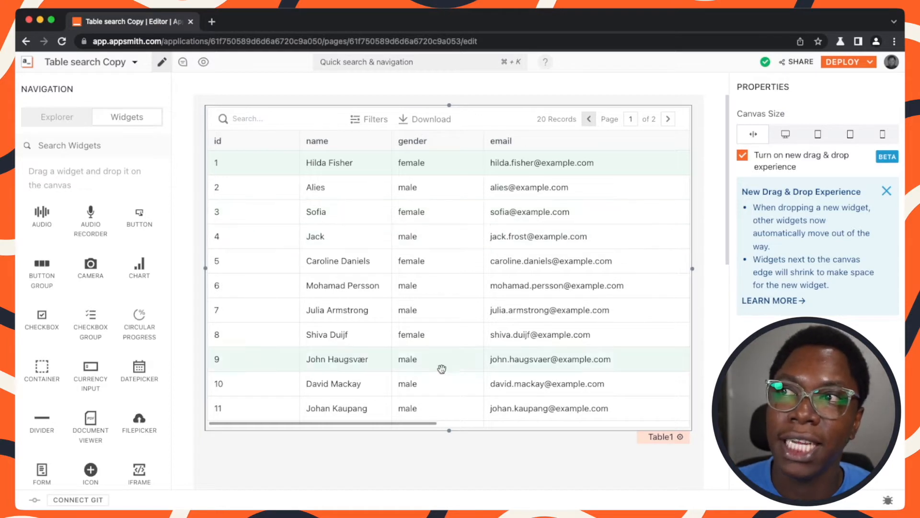
Step: Select Table1 to view its Table Data binding {{get_users.data}} and glance at the Explorer
{"action": "left_click", "coordinate": [660, 436]}
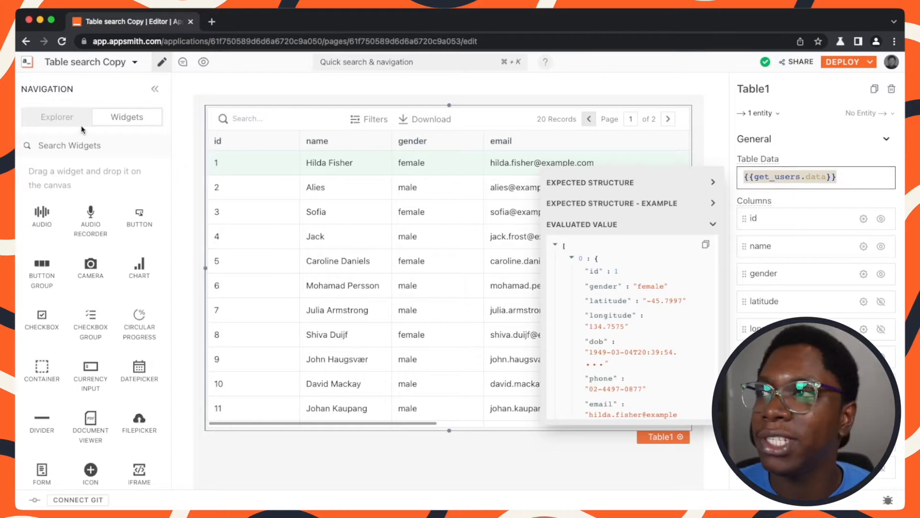
{"action": "left_click", "coordinate": [57, 116]}
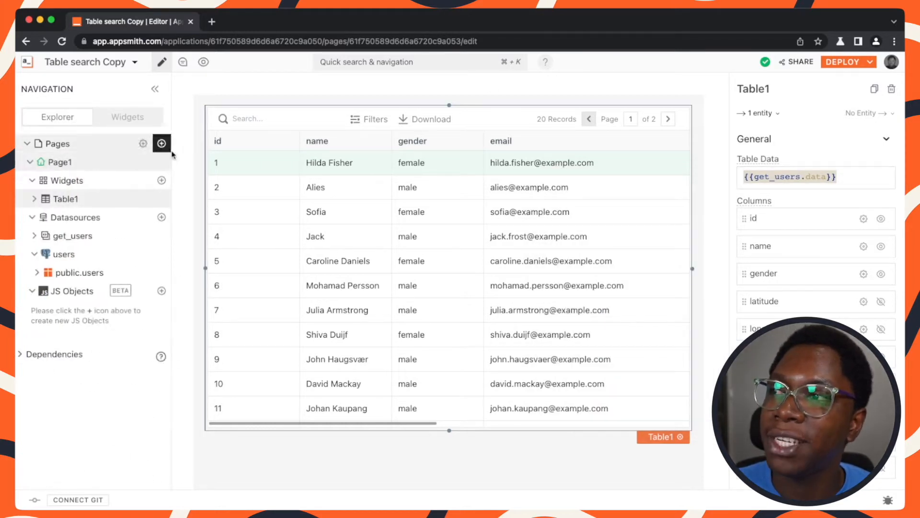
{"action": "left_click", "coordinate": [71, 235]}
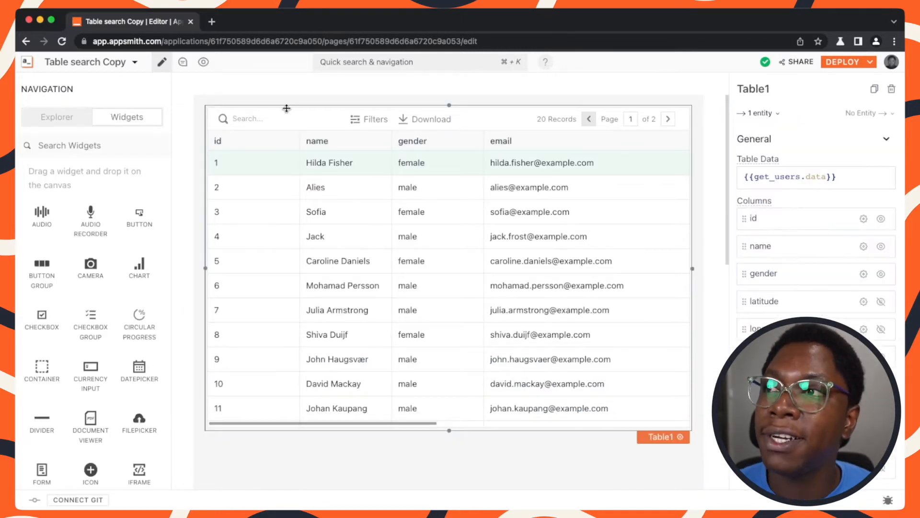
Step: Open the get_users query and turn off Use Prepared Statement
{"action": "left_click", "coordinate": [275, 119]}
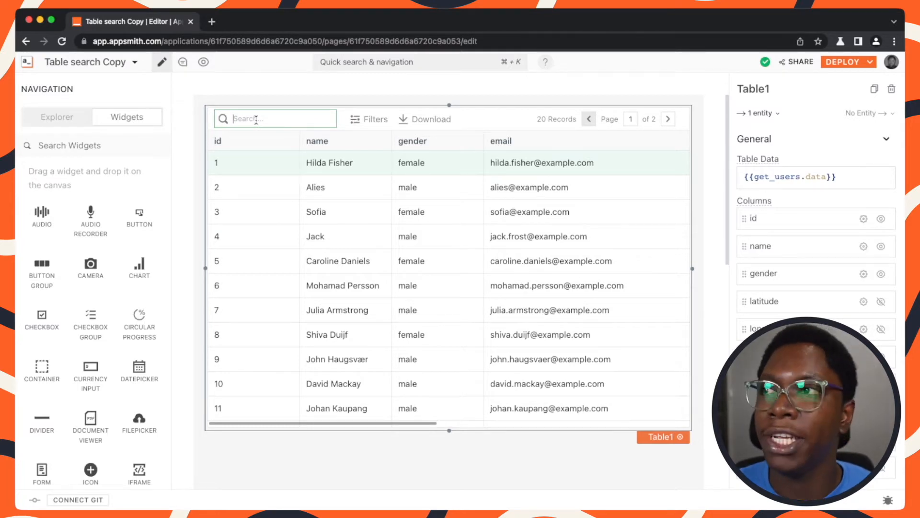
{"action": "left_click", "coordinate": [57, 116]}
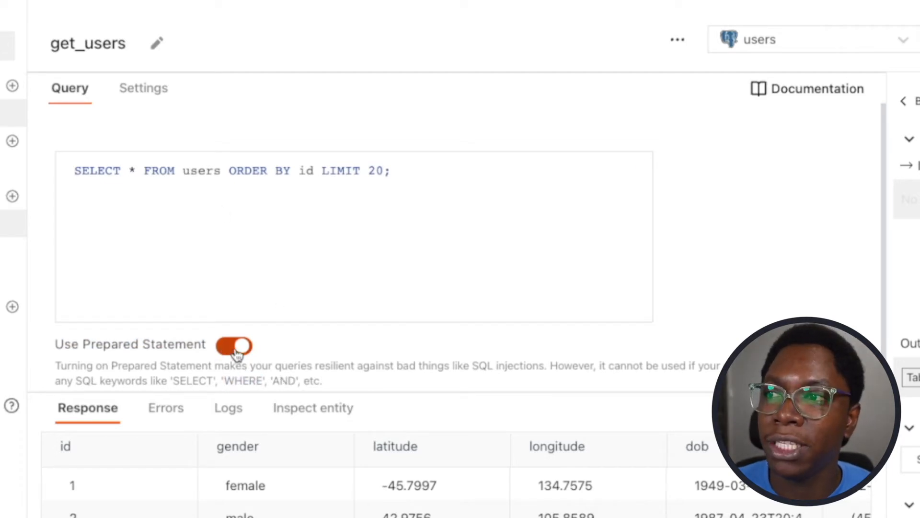
{"action": "left_click", "coordinate": [235, 345]}
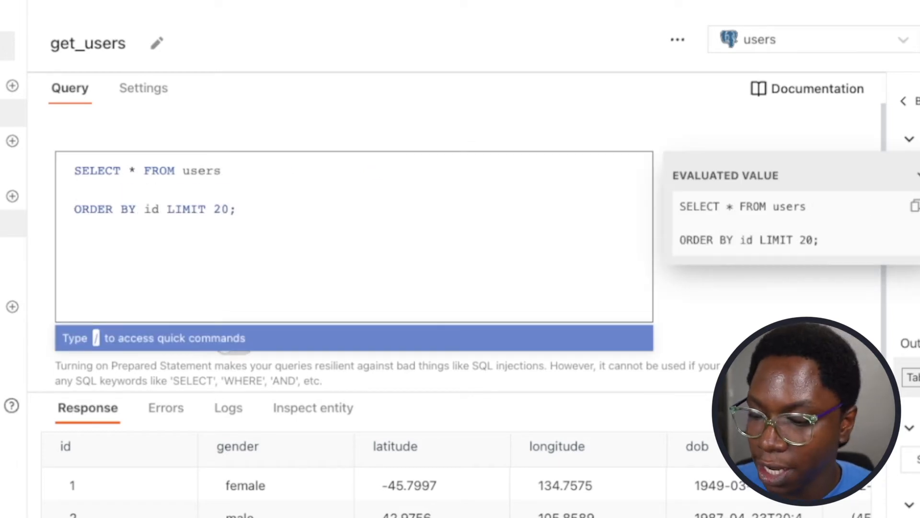
Step: Add WHERE name LIKE '%{{Table1.searchText}}%' to the get_users SQL
{"action": "type", "text": "WHERE"}
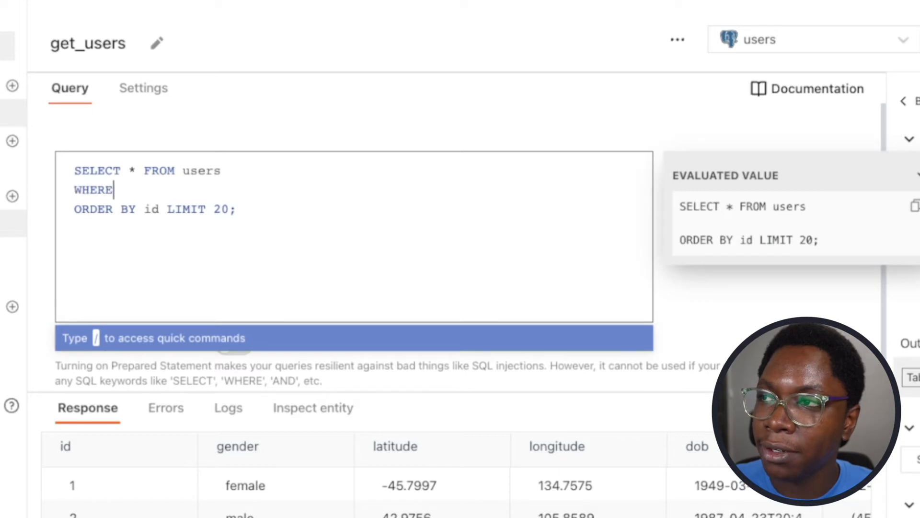
{"action": "type", "text": "name"}
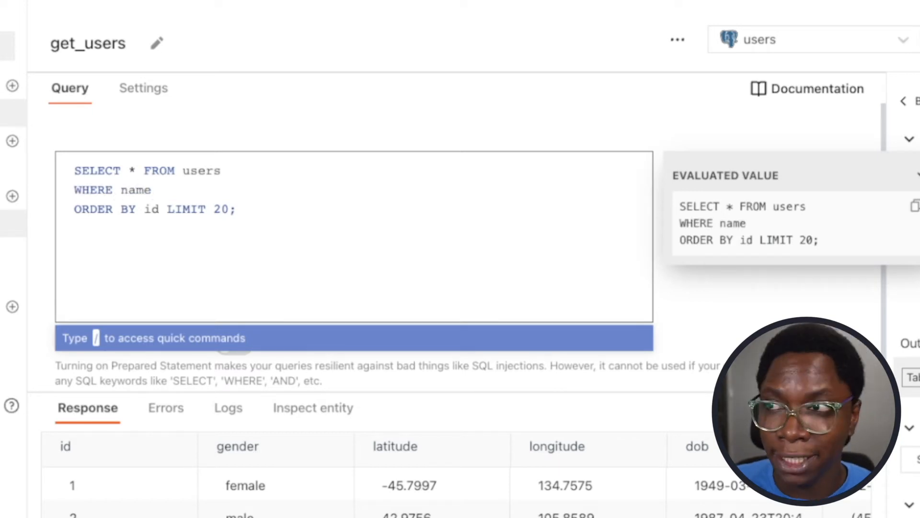
{"action": "type", "text": "IL"}
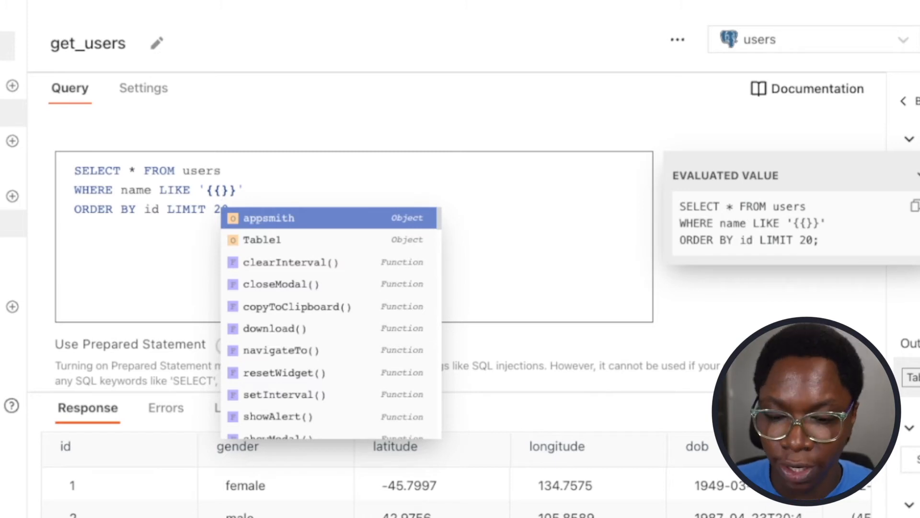
{"action": "left_click", "coordinate": [262, 240]}
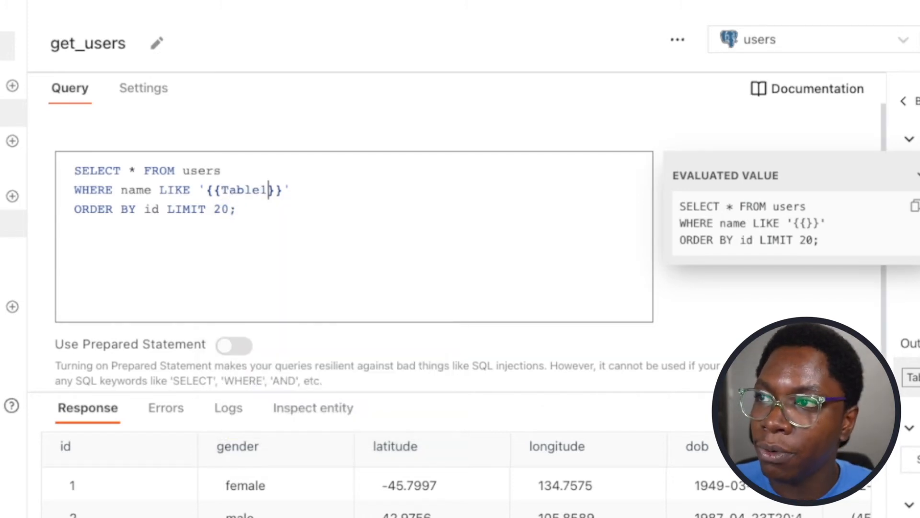
{"action": "type", "text": ".searchText"}
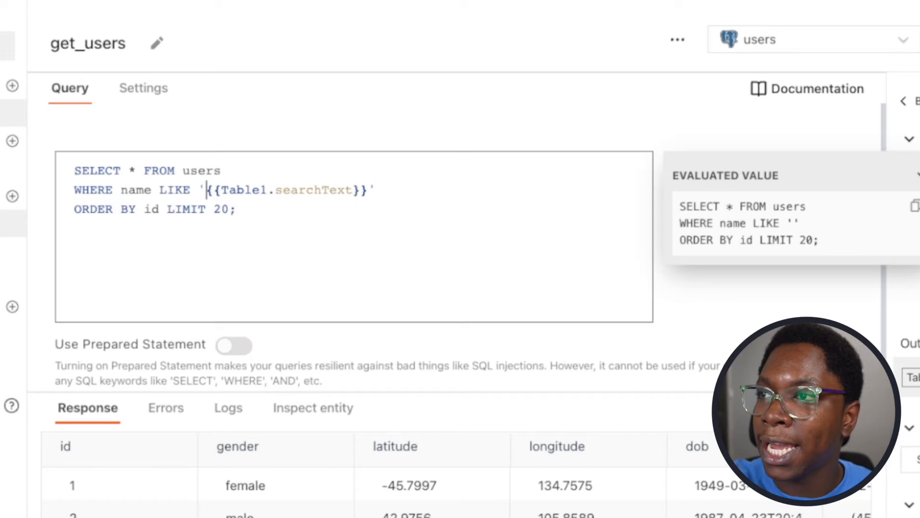
{"action": "type", "text": "%"}
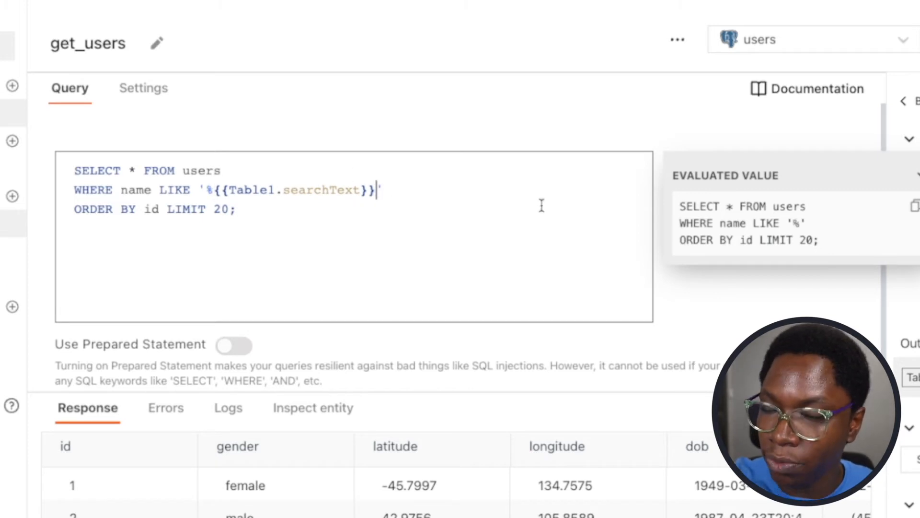
{"action": "type", "text": "%'"}
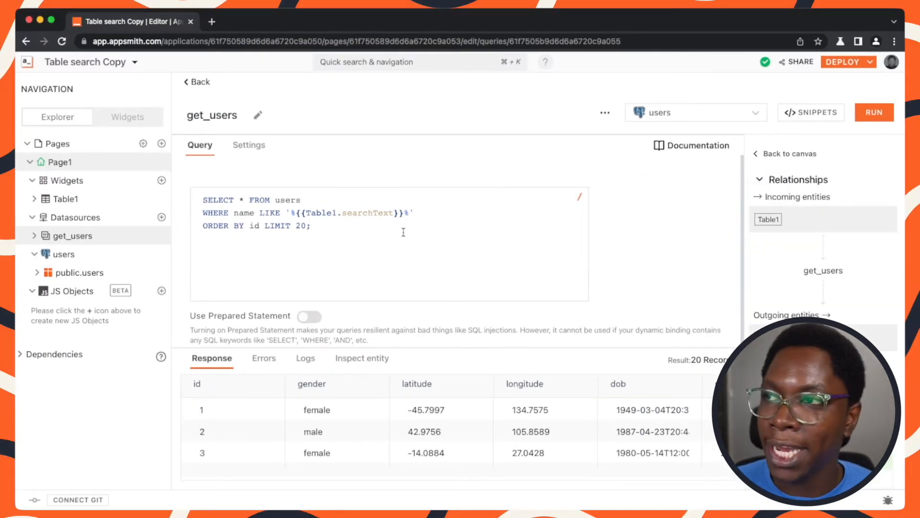
Step: Return to the canvas and scroll Table1's properties down to its Events section
{"action": "left_click", "coordinate": [196, 81]}
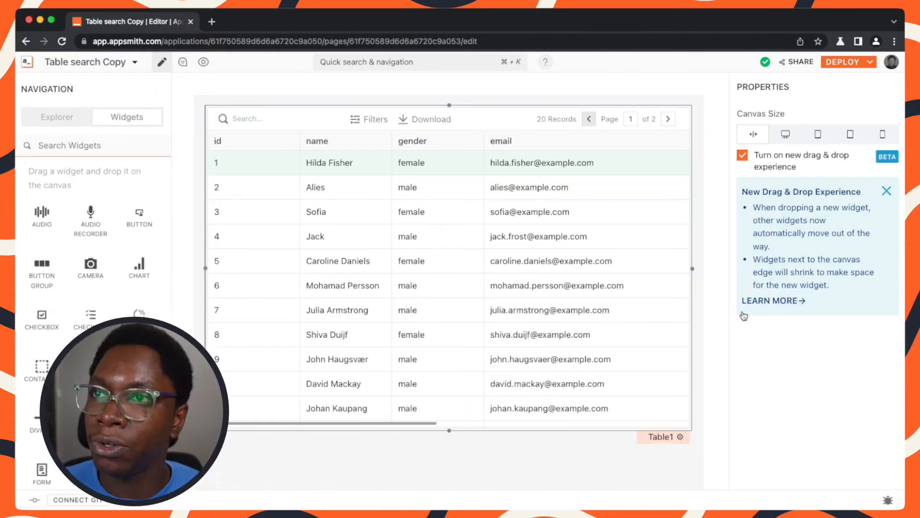
{"action": "left_click", "coordinate": [659, 436]}
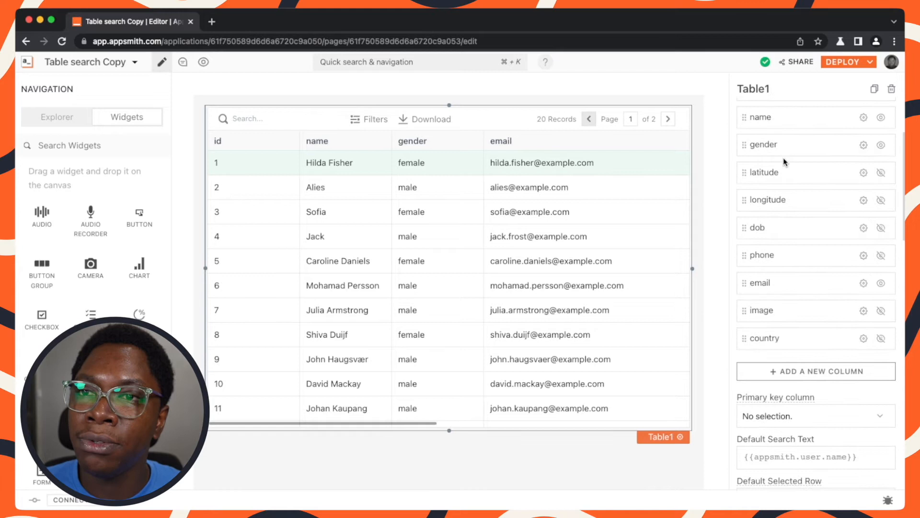
{"action": "scroll", "scroll_direction": "down", "scroll_amount": 3}
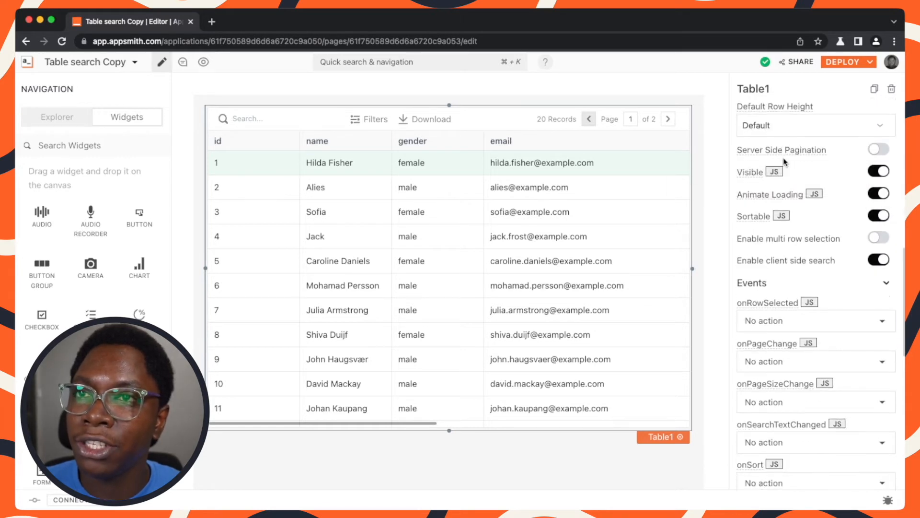
{"action": "scroll", "scroll_direction": "down", "scroll_amount": 3}
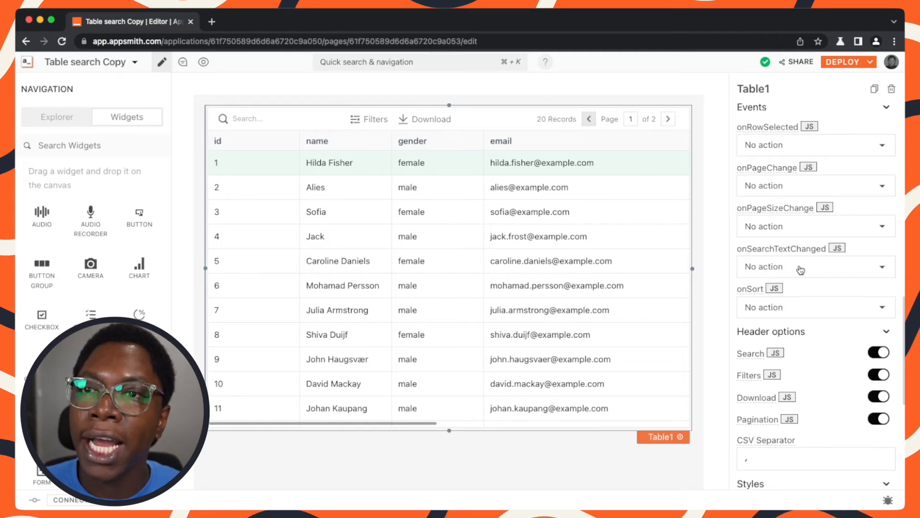
Step: Set Table1's onSearchTextChanged to execute the get_users query
{"action": "left_click", "coordinate": [815, 266]}
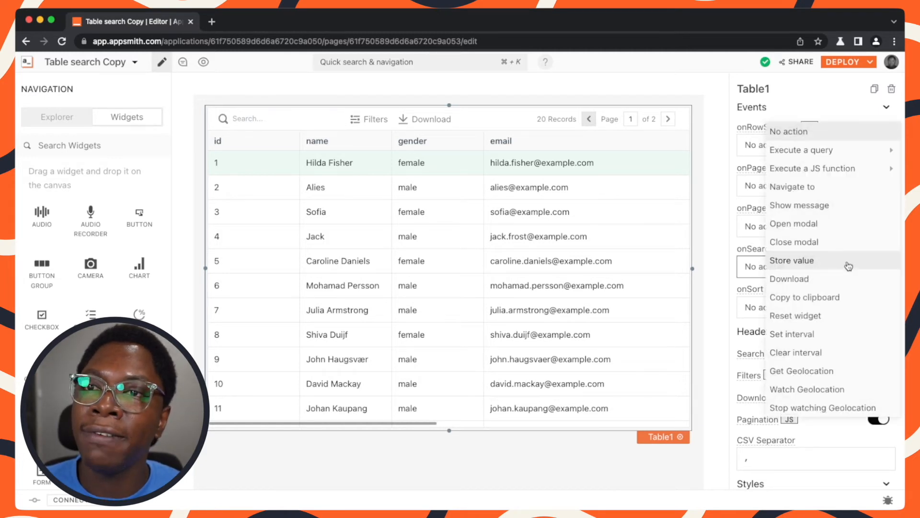
{"action": "left_click", "coordinate": [274, 118]}
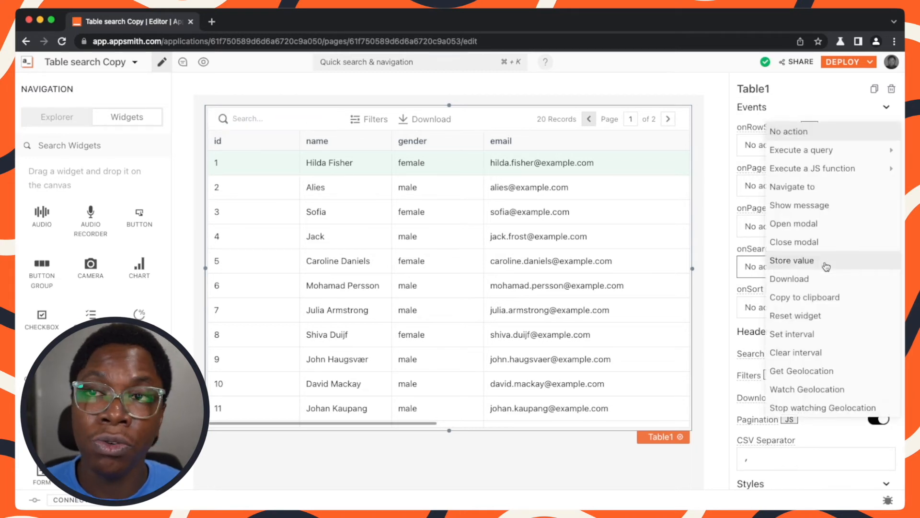
{"action": "mouse_move", "coordinate": [798, 150]}
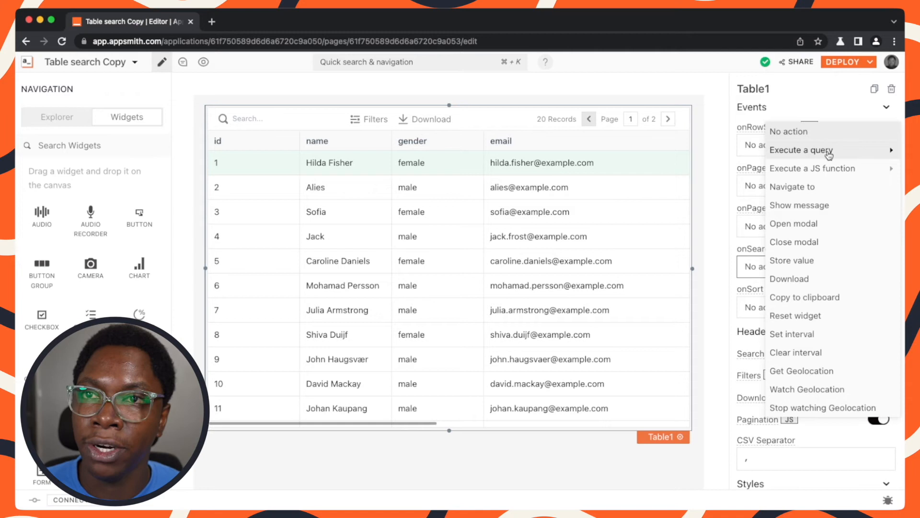
{"action": "left_click", "coordinate": [800, 150]}
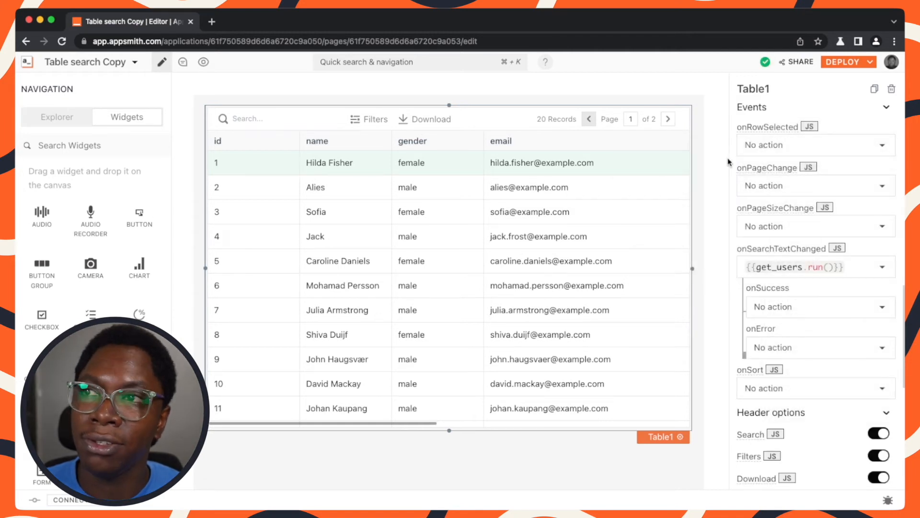
{"action": "mouse_move", "coordinate": [698, 162]}
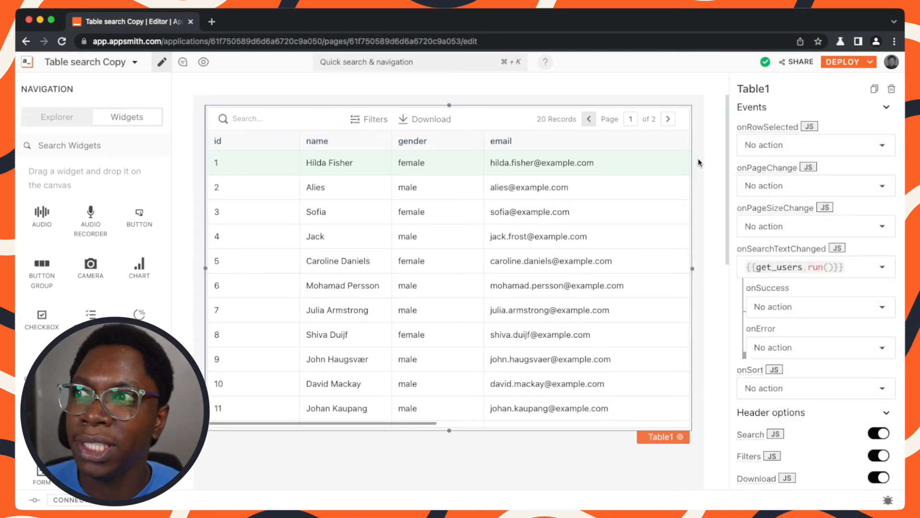
{"action": "left_click", "coordinate": [274, 119]}
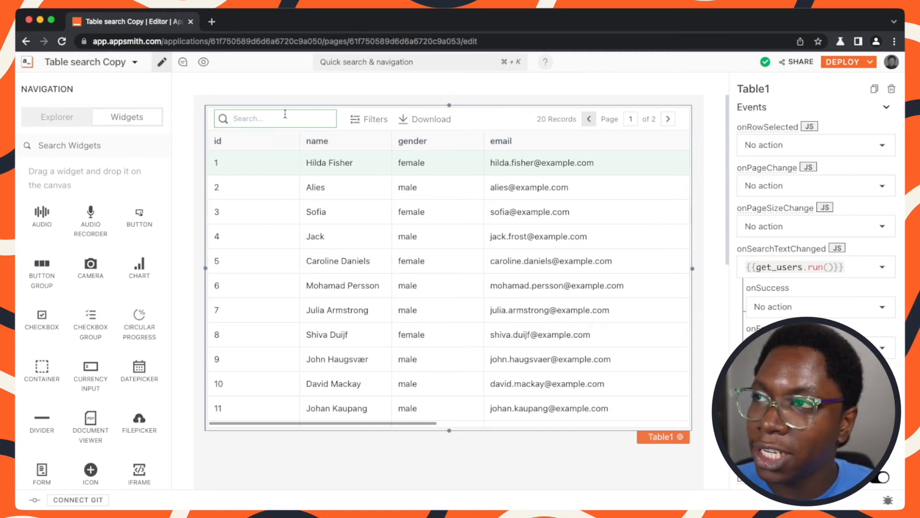
Step: Search the table for 'Joh' then 'Sop' to verify server-side filtering returns matching records
{"action": "type", "text": "Joh"}
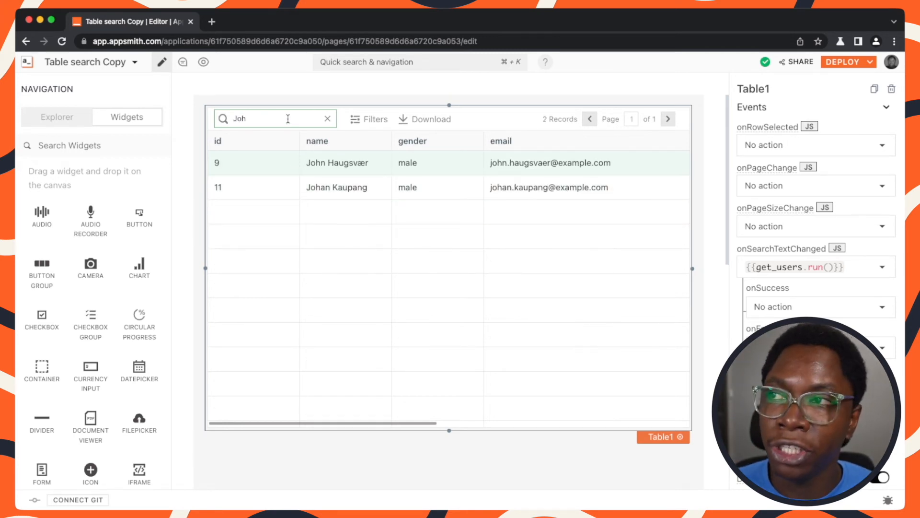
{"action": "type", "text": "s"}
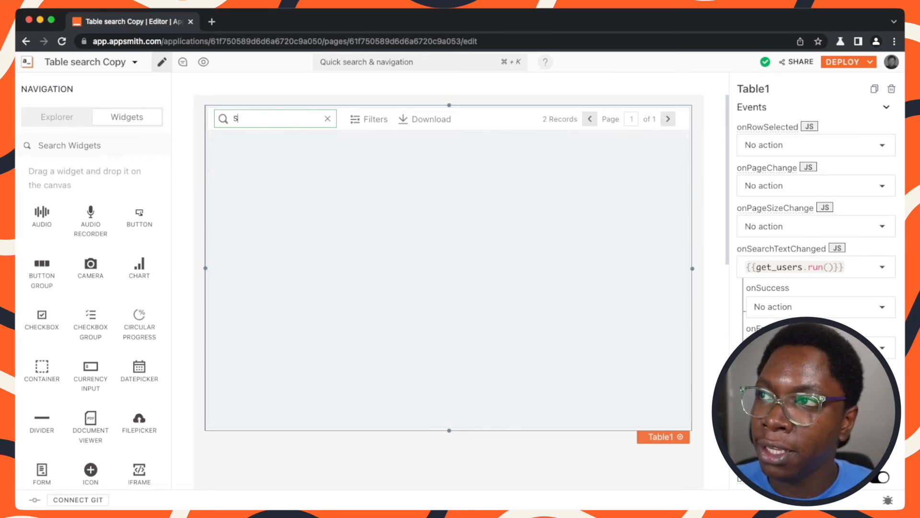
{"action": "type", "text": "op"}
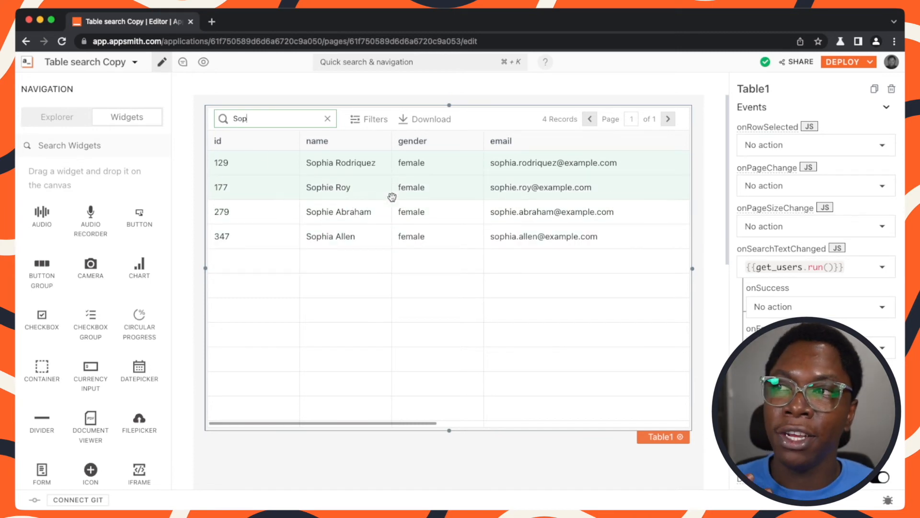
{"action": "mouse_move", "coordinate": [330, 223]}
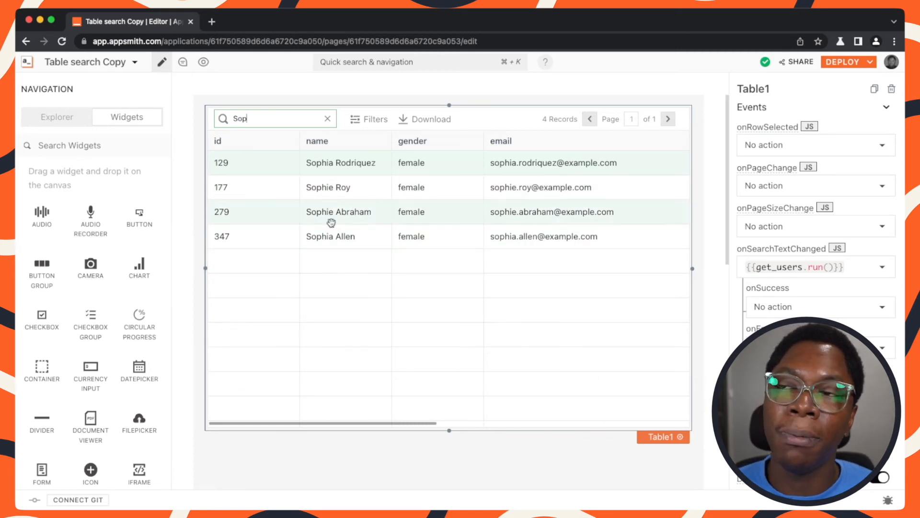